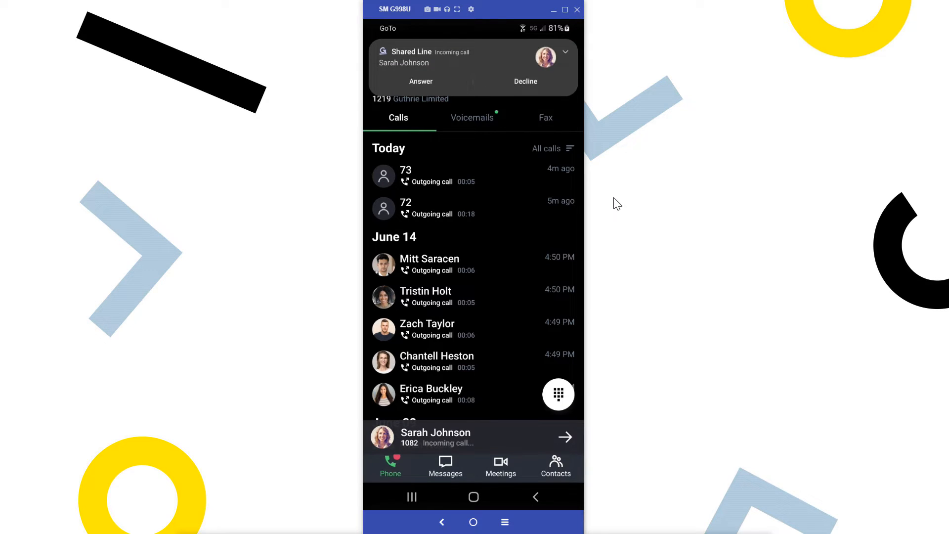
pyautogui.click(421, 81)
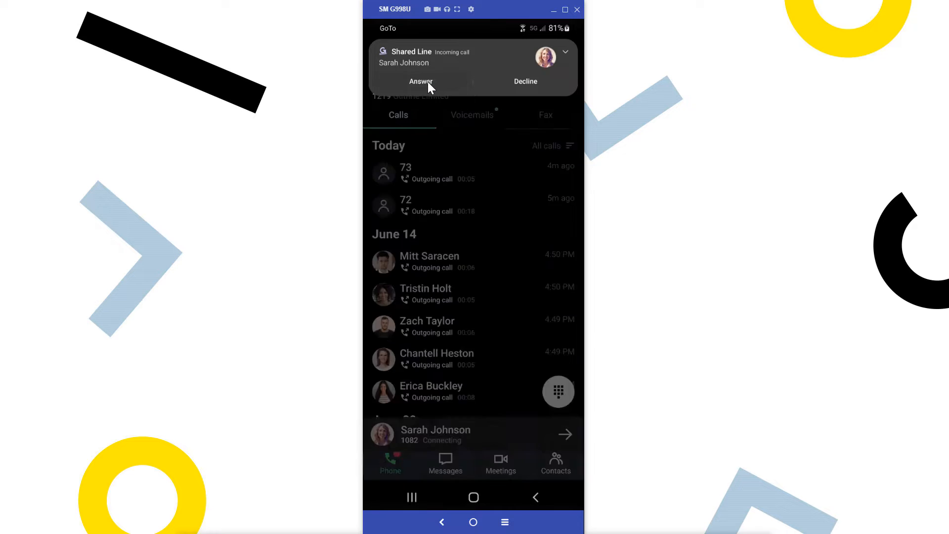
pyautogui.click(421, 81)
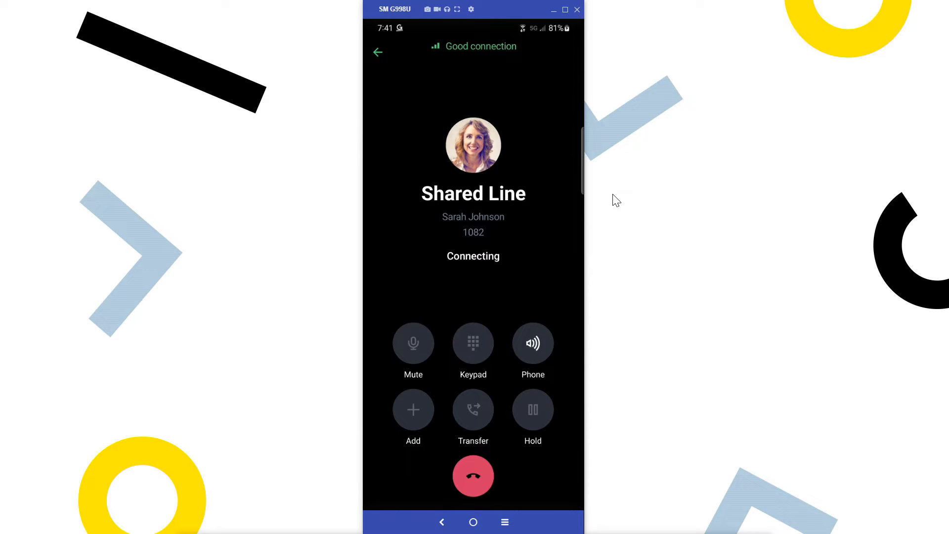
pyautogui.click(473, 409)
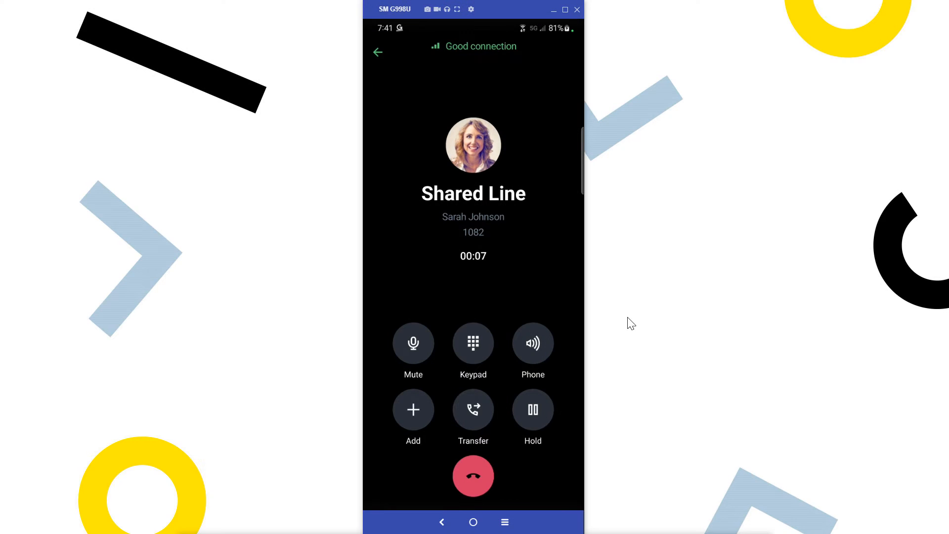
pyautogui.click(473, 409)
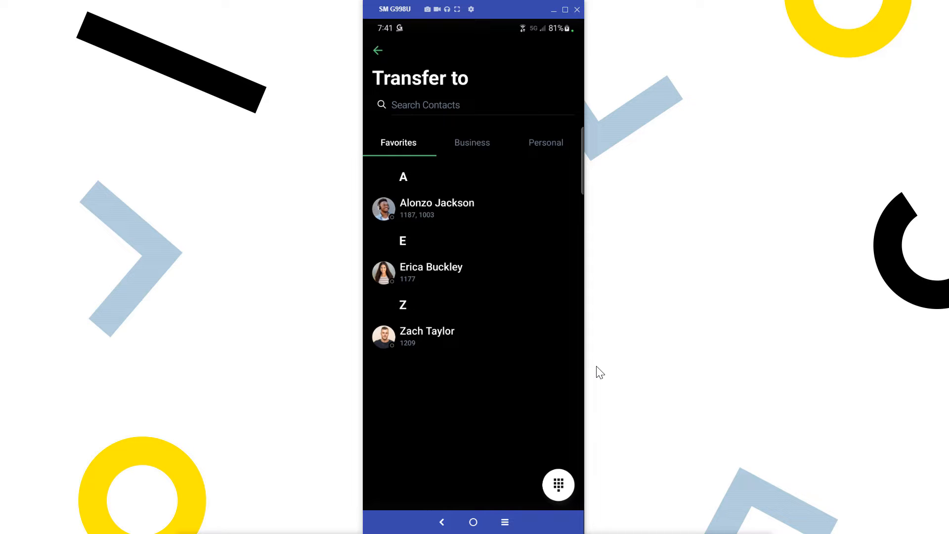
# - Choose a contact from the Favorites tab as the transfer recipient
pyautogui.click(473, 105)
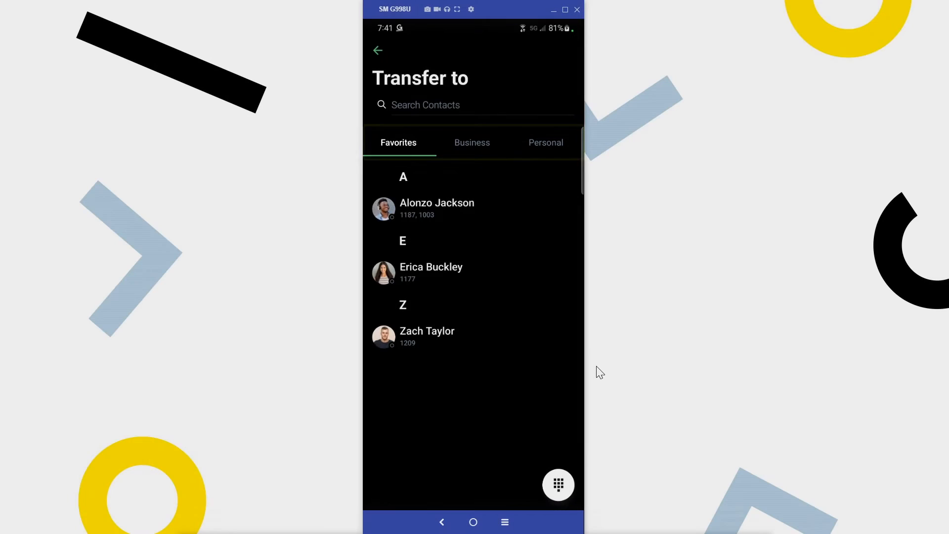
pyautogui.click(558, 485)
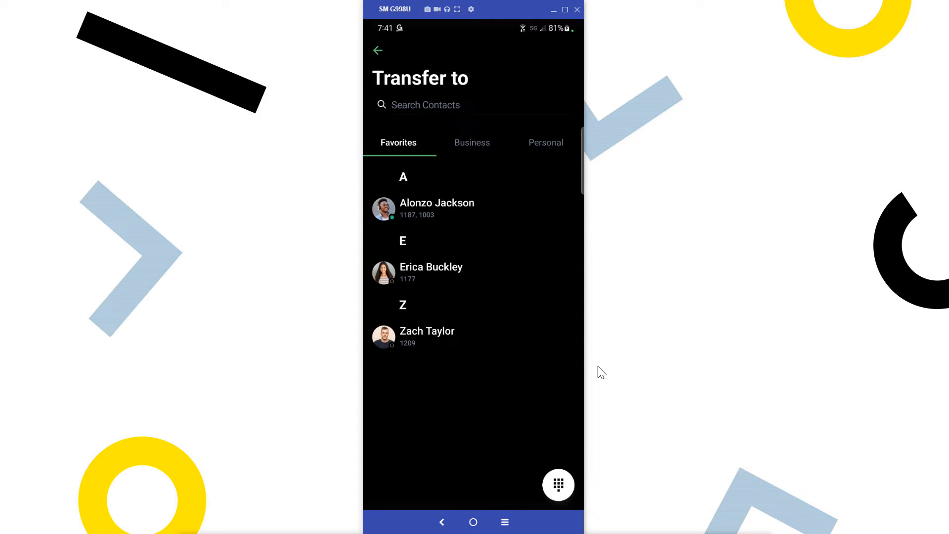
pyautogui.click(471, 142)
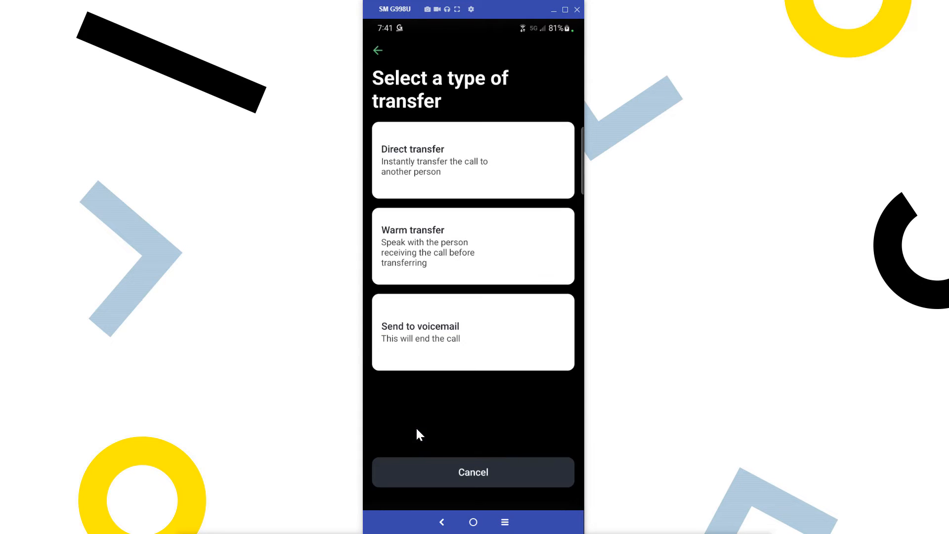
pyautogui.moveTo(513, 416)
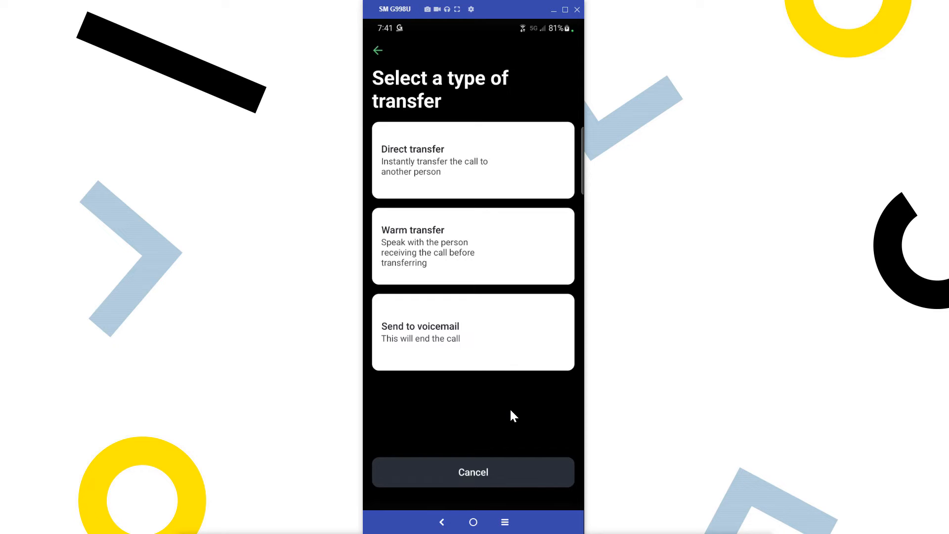
# - Send the call to the contact with Direct transfer, confirming 'Successfully transferred'
pyautogui.click(473, 160)
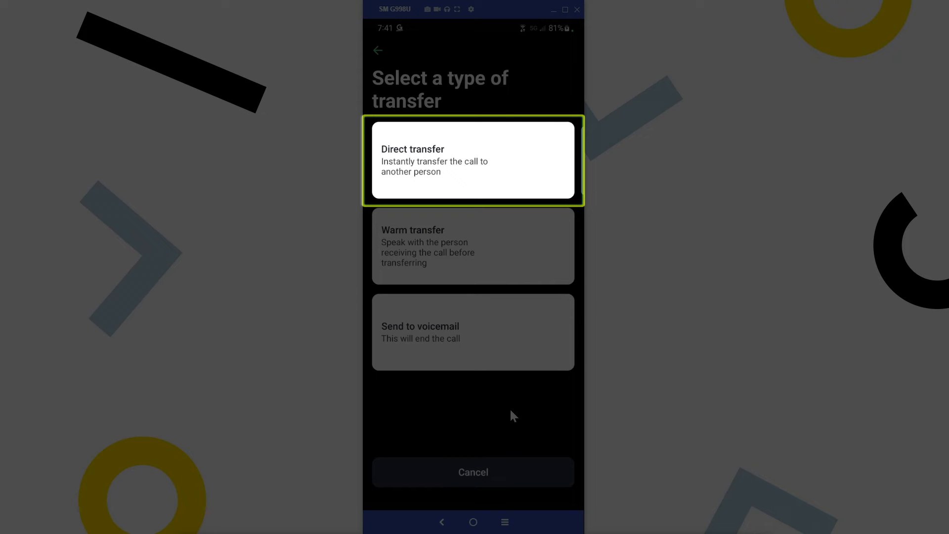
pyautogui.click(473, 246)
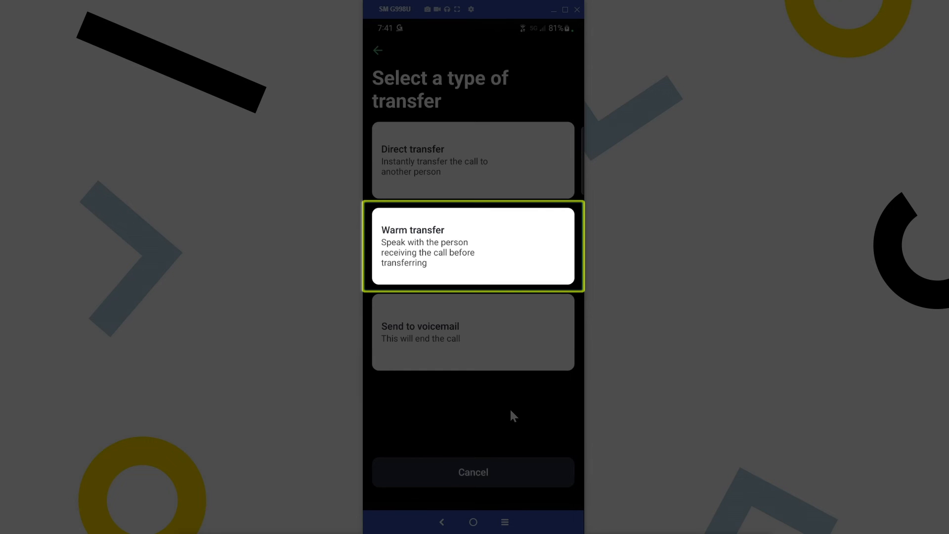
pyautogui.click(473, 332)
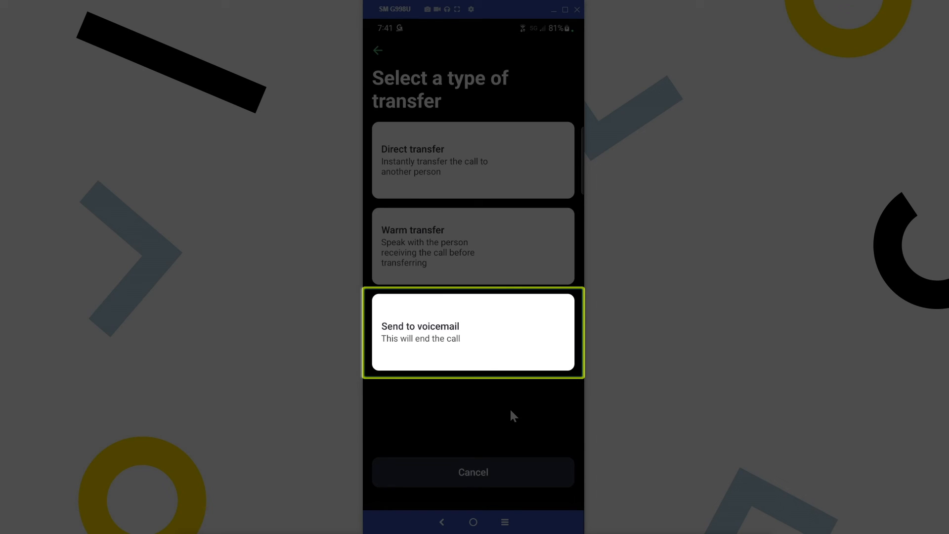
pyautogui.moveTo(505, 186)
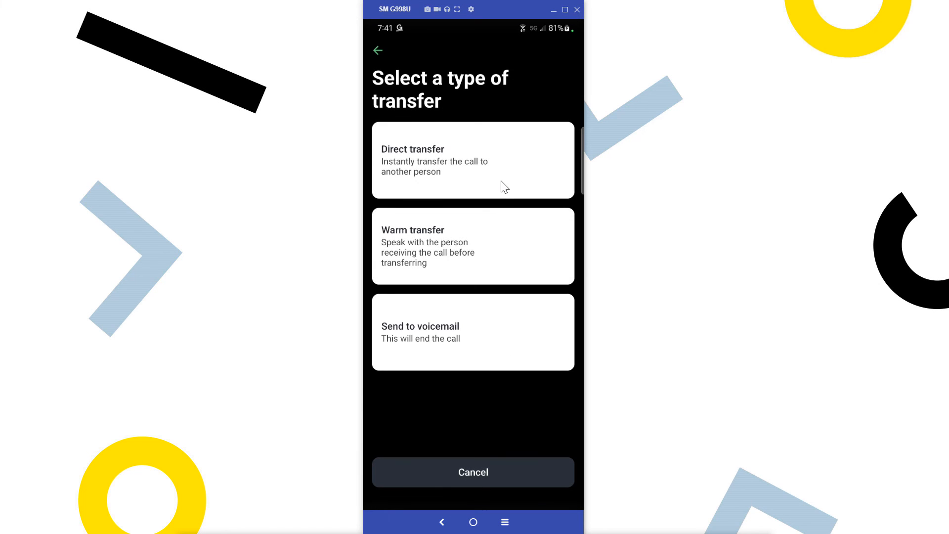
pyautogui.click(473, 160)
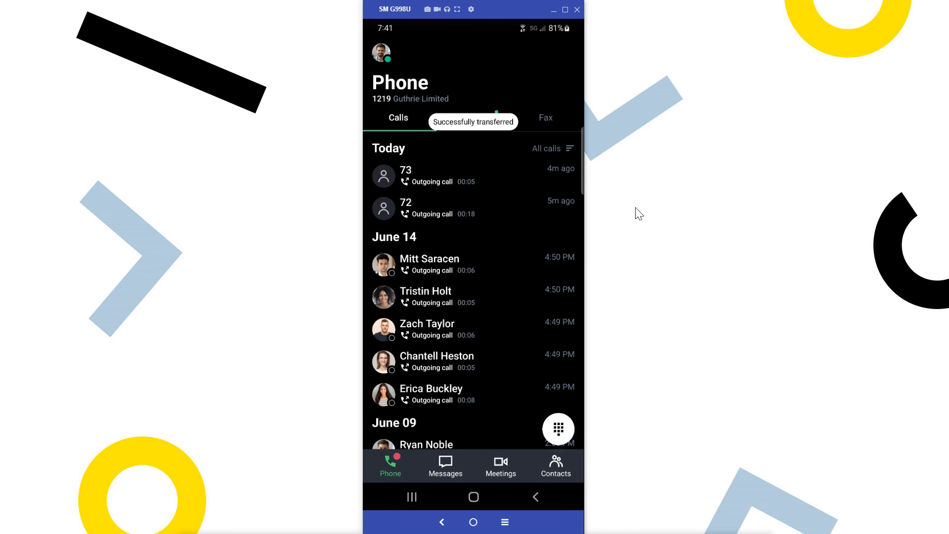